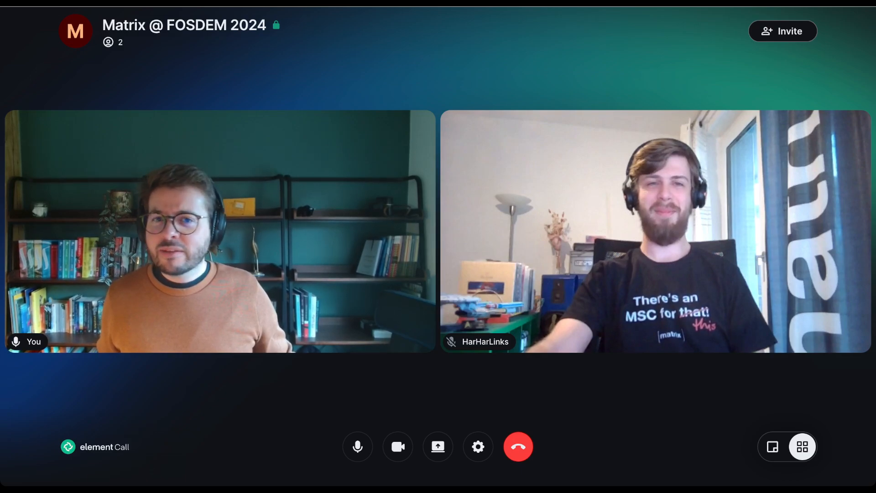
{"action": "mouse_move", "coordinate": [437, 446]}
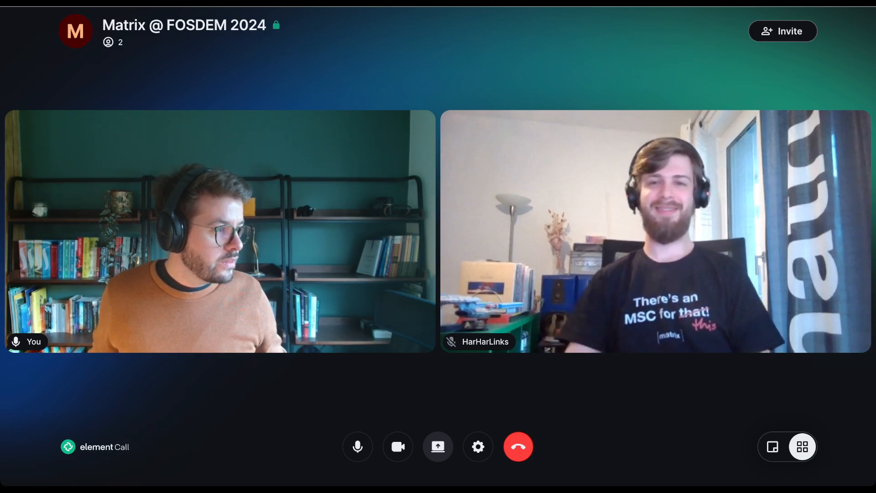
Start sharing the screen showing the FOSDEM 2024 Matrix devroom schedule with the call.
{"action": "left_click", "coordinate": [437, 446]}
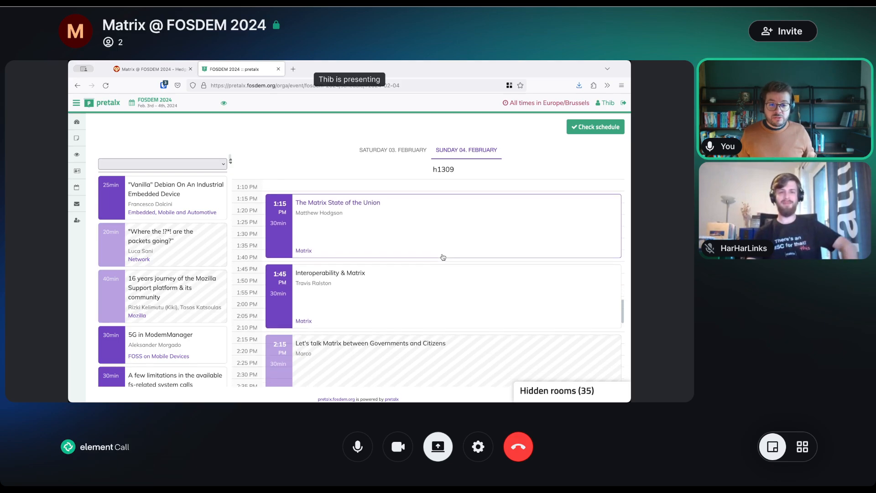
{"action": "mouse_move", "coordinate": [430, 237]}
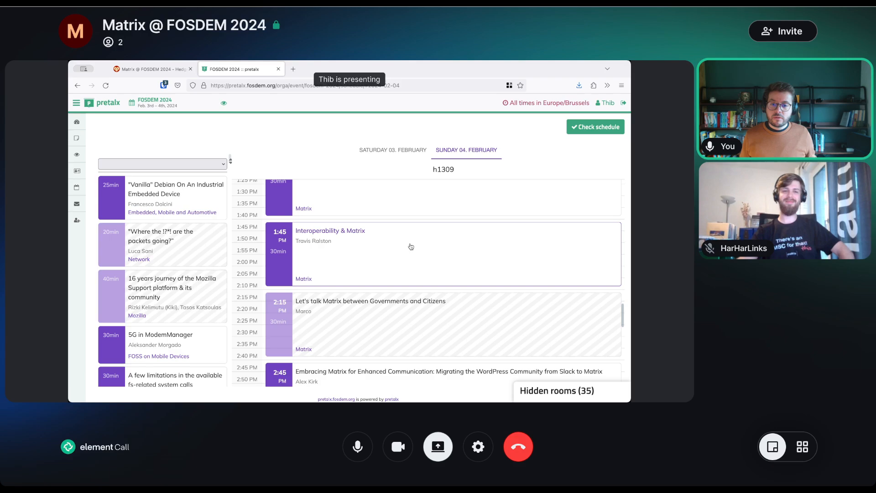
Scroll the shared pretalx schedule down past the 1:45, 2:15 and 2:45 PM talks to the 3:15 PM slot.
{"action": "scroll", "scroll_direction": "down", "scroll_amount": 3}
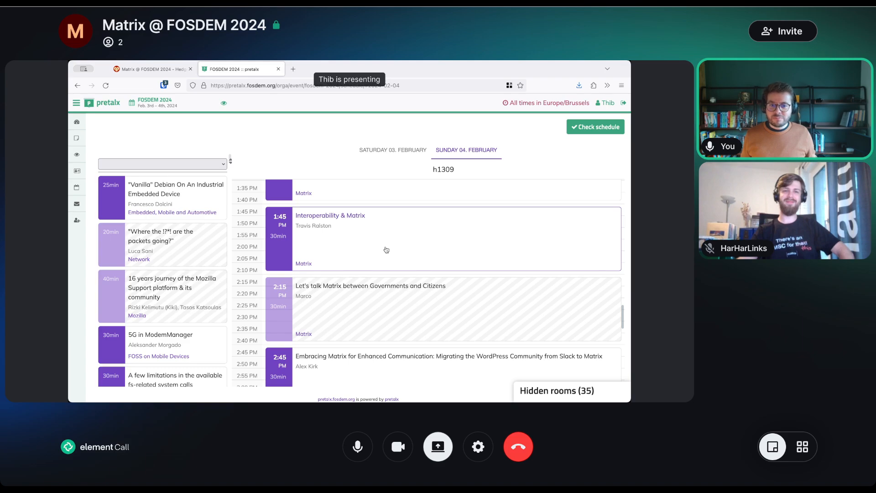
{"action": "mouse_move", "coordinate": [263, 271]}
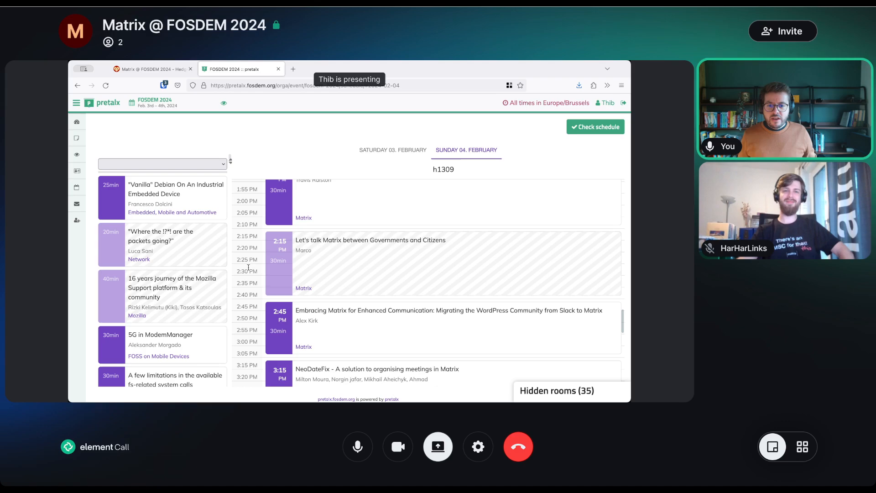
{"action": "scroll", "scroll_direction": "down", "scroll_amount": 3}
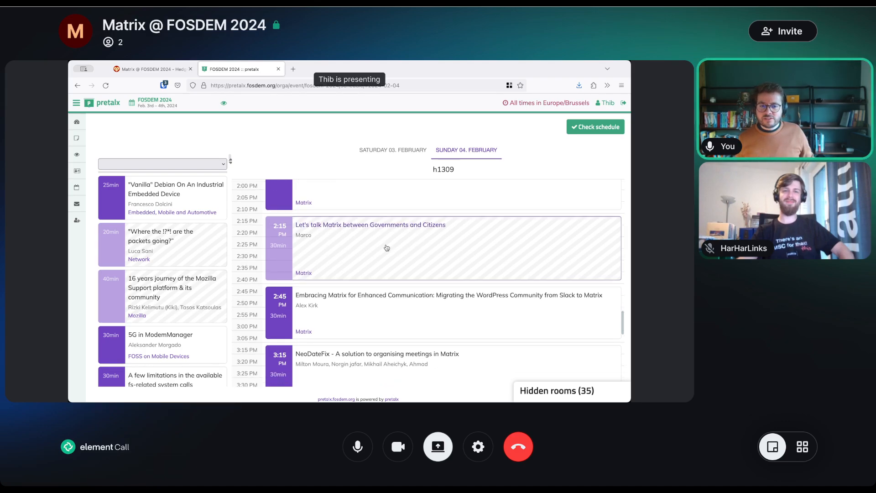
{"action": "scroll", "scroll_direction": "down", "scroll_amount": 3}
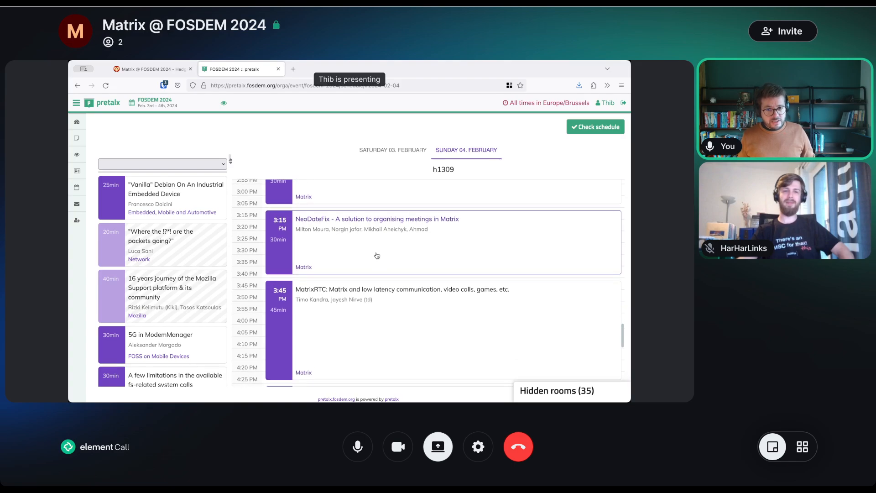
{"action": "mouse_move", "coordinate": [391, 248]}
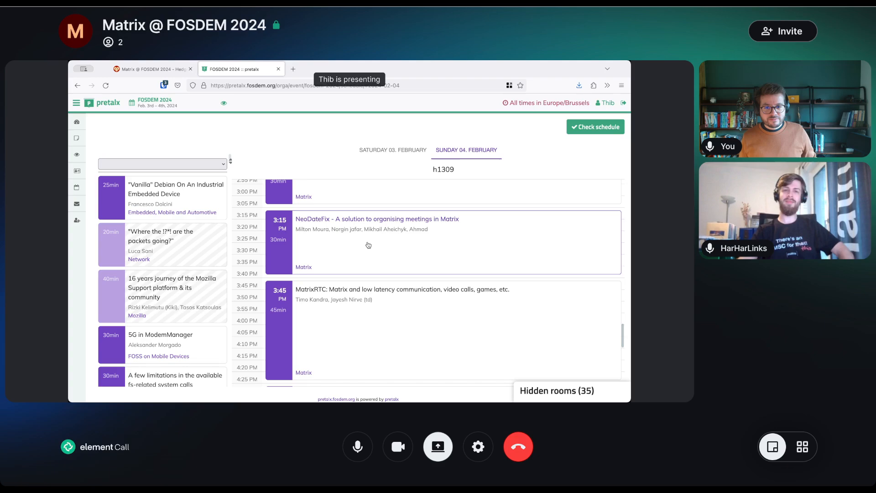
{"action": "scroll", "scroll_direction": "down", "scroll_amount": 3}
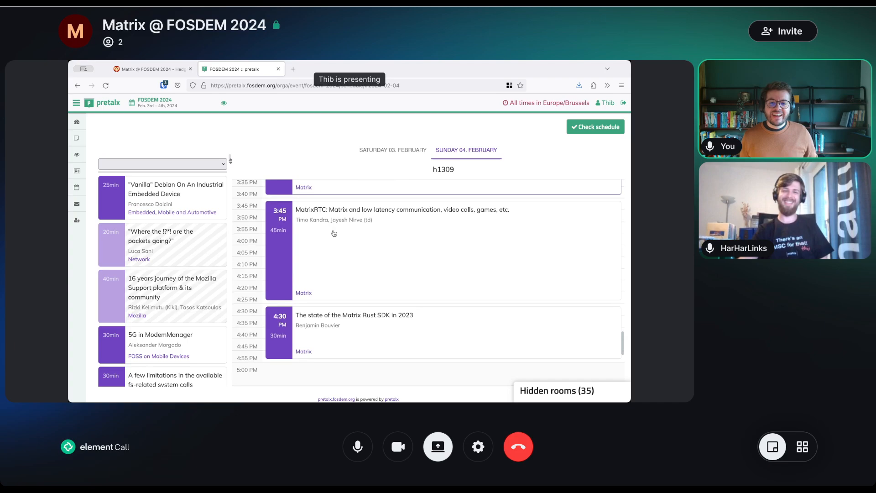
Scroll the shared schedule past the 4:30 PM Rust SDK talk to the empty 5–6:30 PM slots.
{"action": "scroll", "scroll_direction": "down", "scroll_amount": 3}
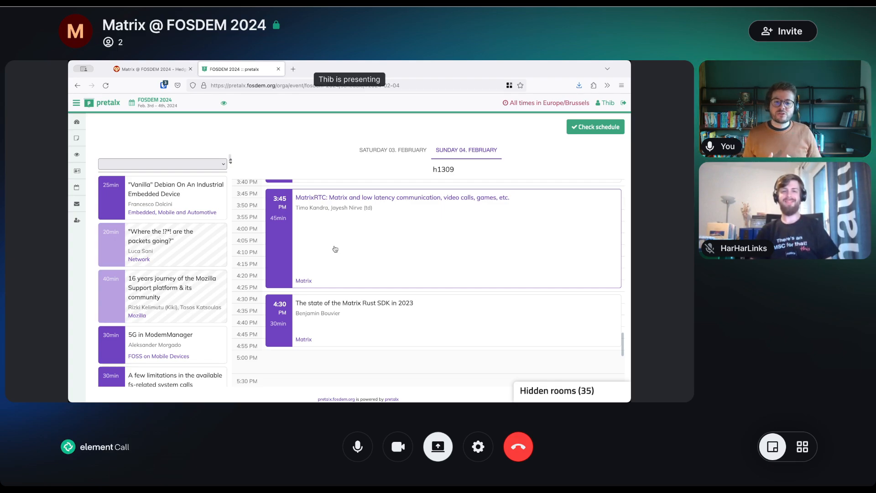
{"action": "scroll", "scroll_direction": "down", "scroll_amount": 3}
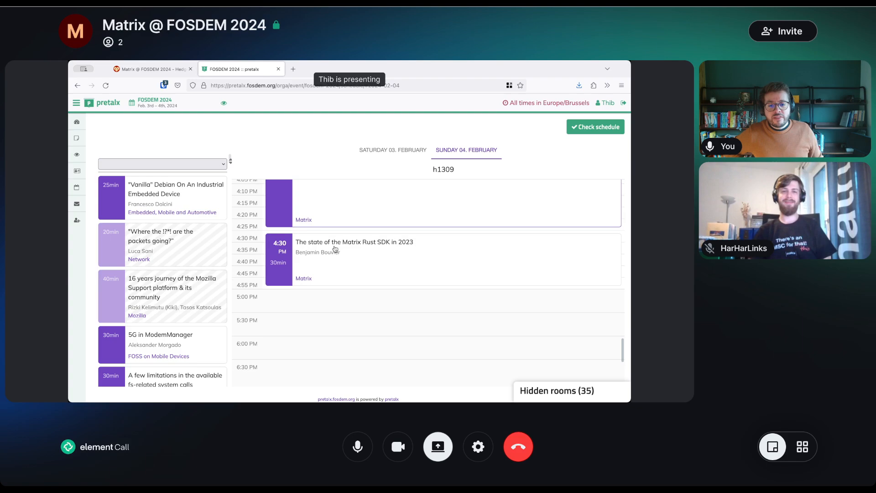